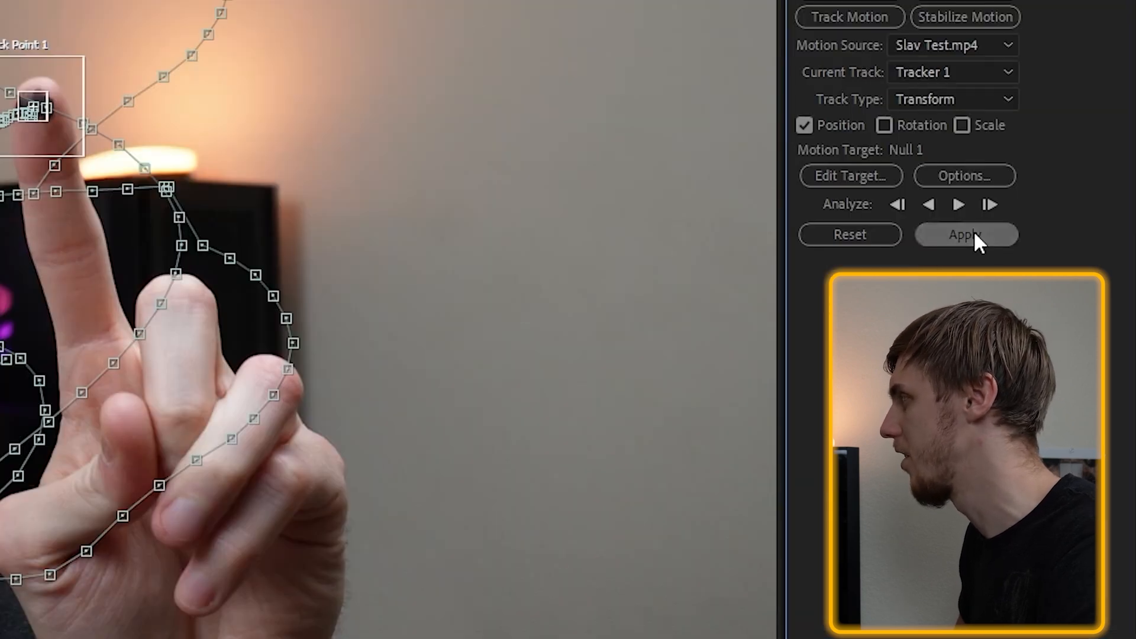
Apply the tracked fingertip motion to the null and add a text layer reading 'STI'.
{"action": "left_click", "coordinate": [965, 234]}
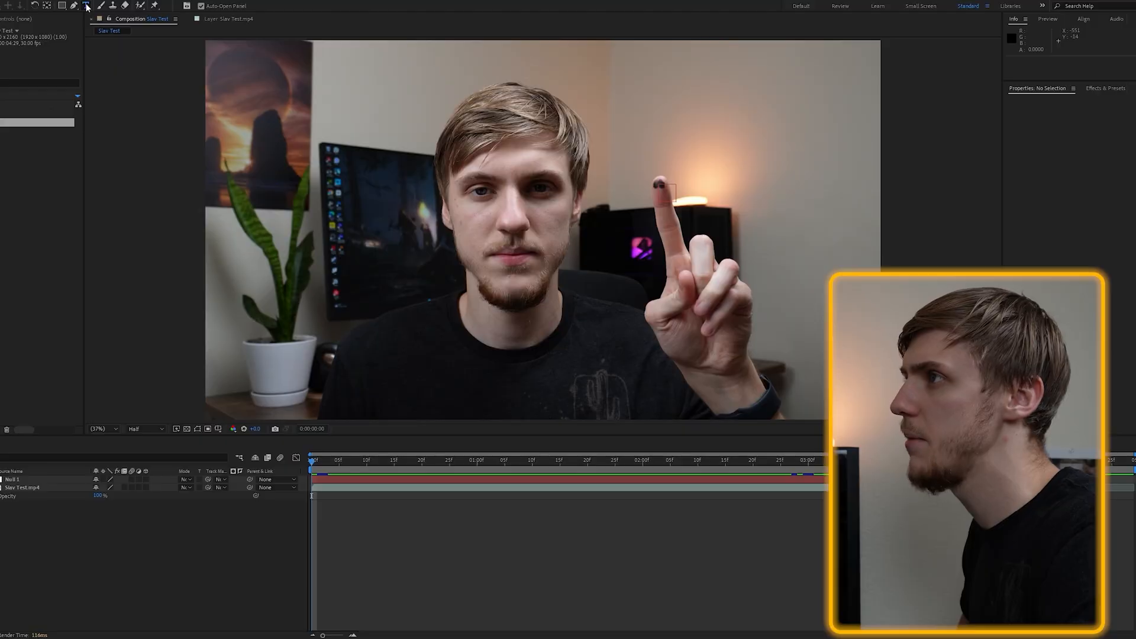
{"action": "type", "text": "STI"}
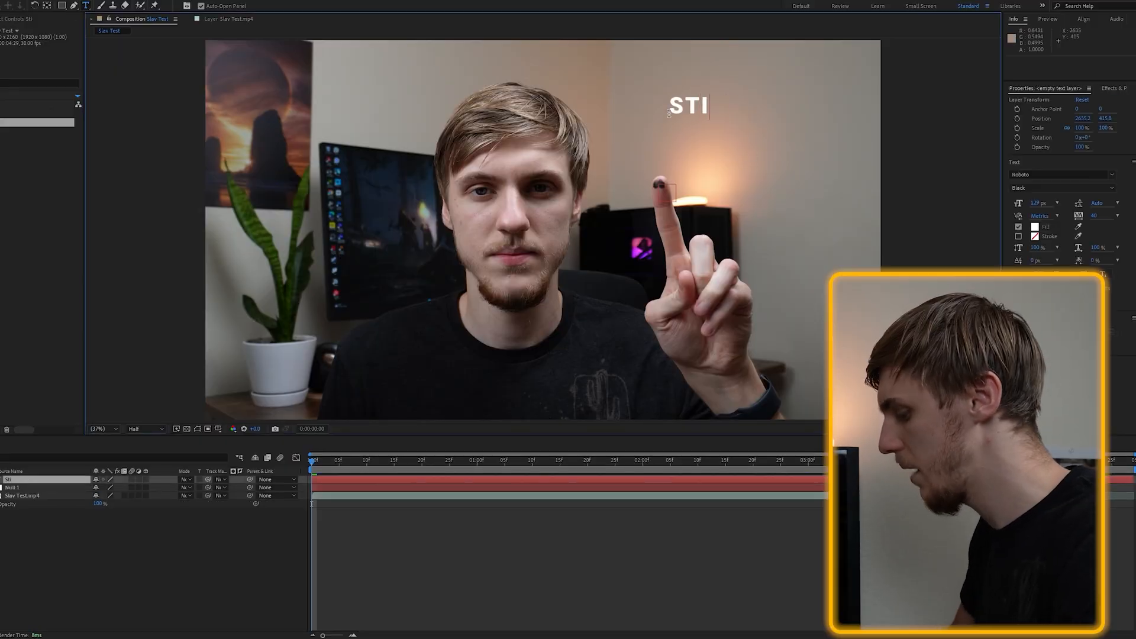